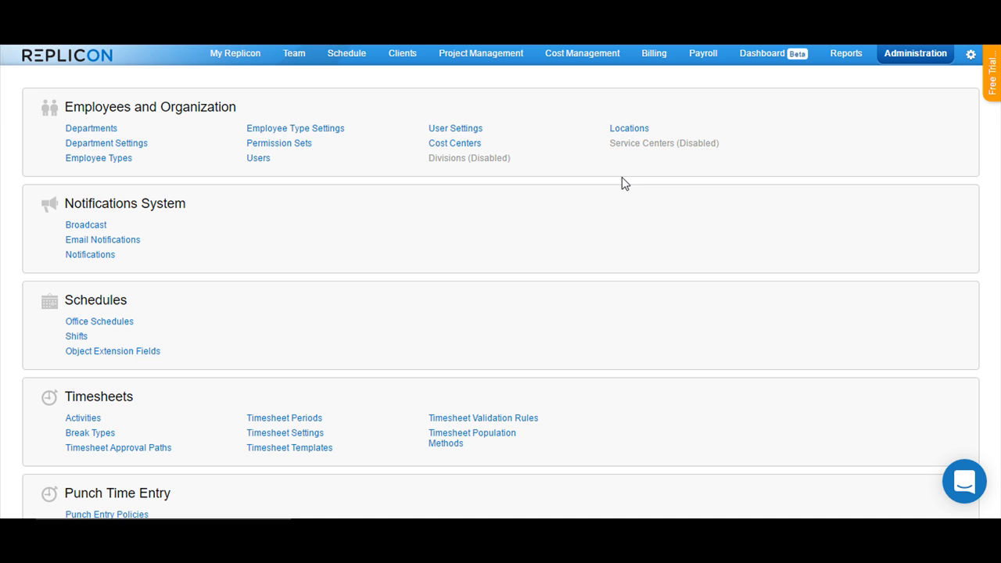
pyautogui.moveTo(469, 168)
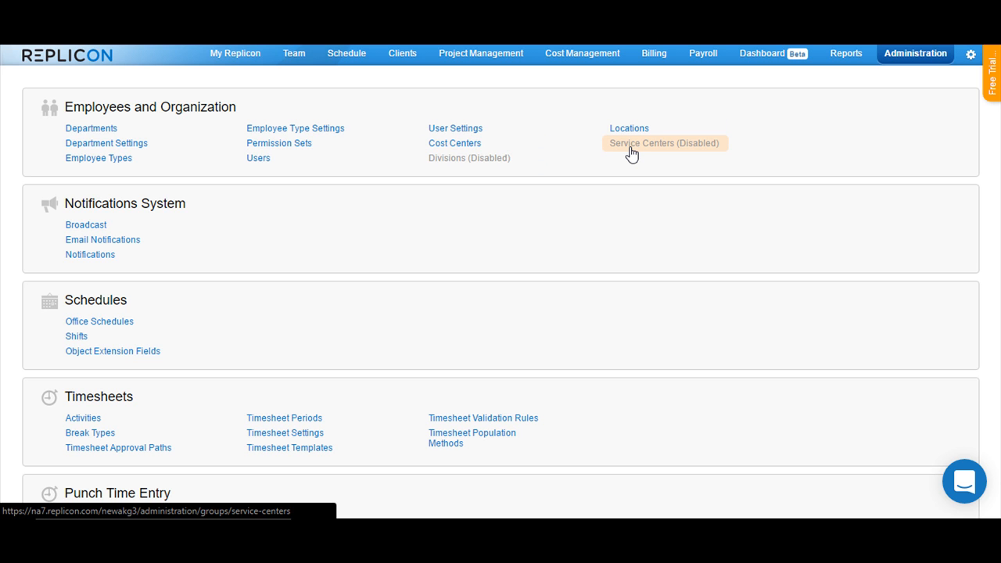
pyautogui.moveTo(459, 147)
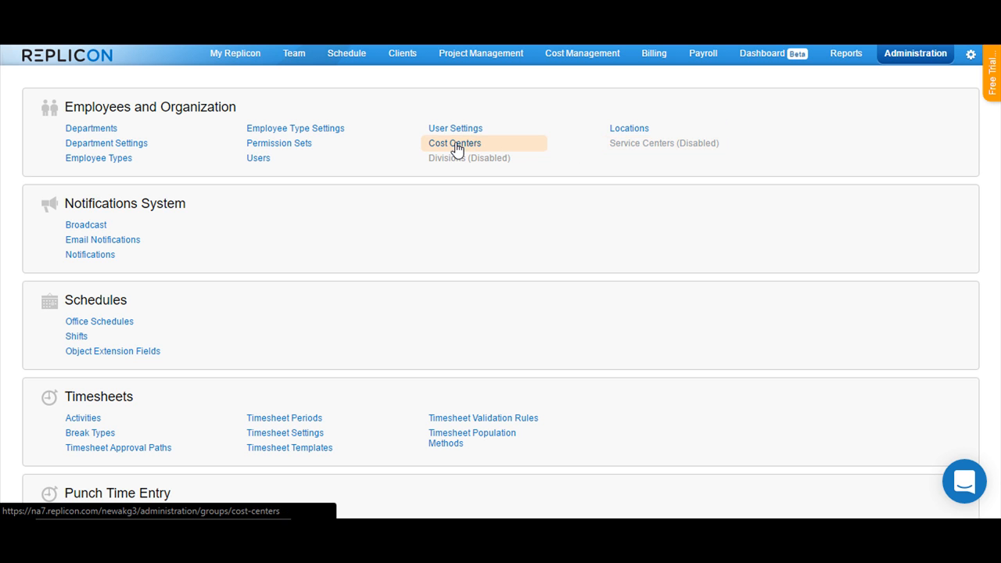
# Step: Open the Cost Centers page and its naming settings, focusing the plural Name field
pyautogui.click(454, 143)
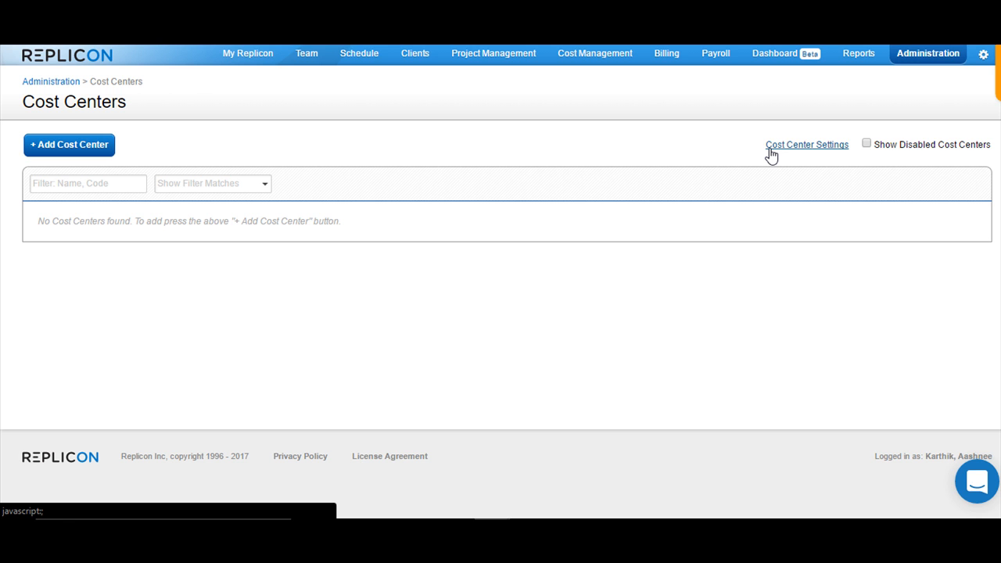
pyautogui.click(807, 144)
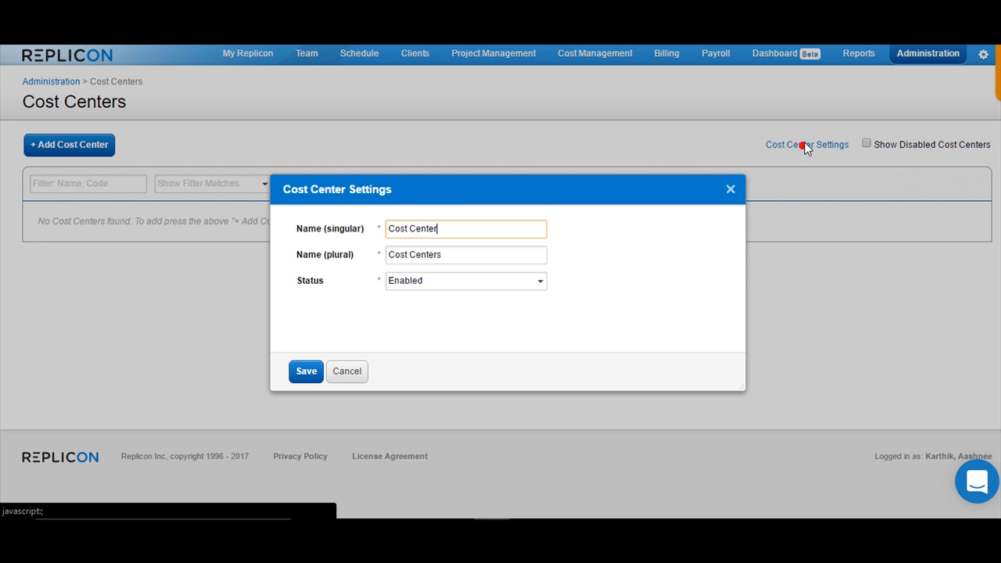
pyautogui.moveTo(663, 259)
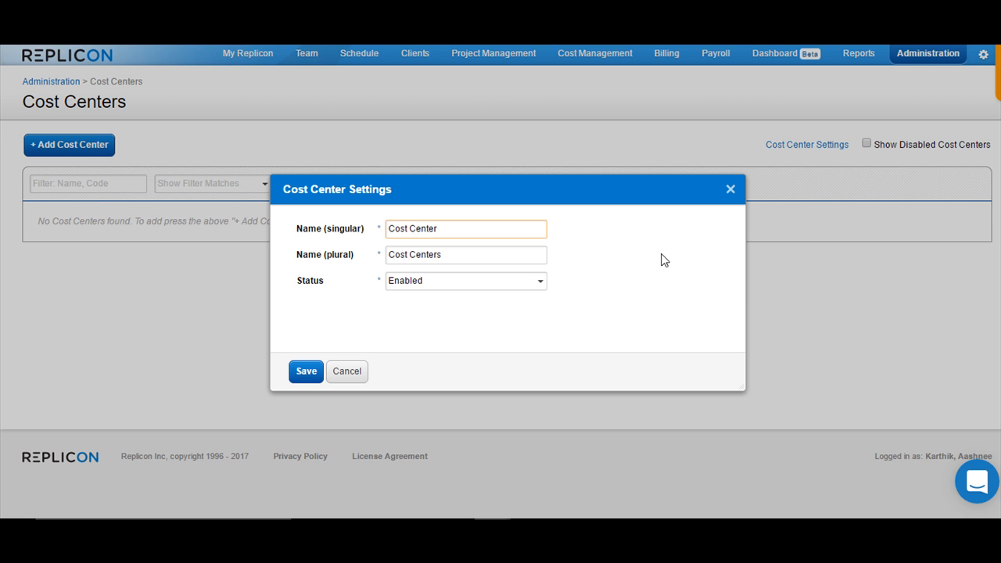
pyautogui.click(466, 228)
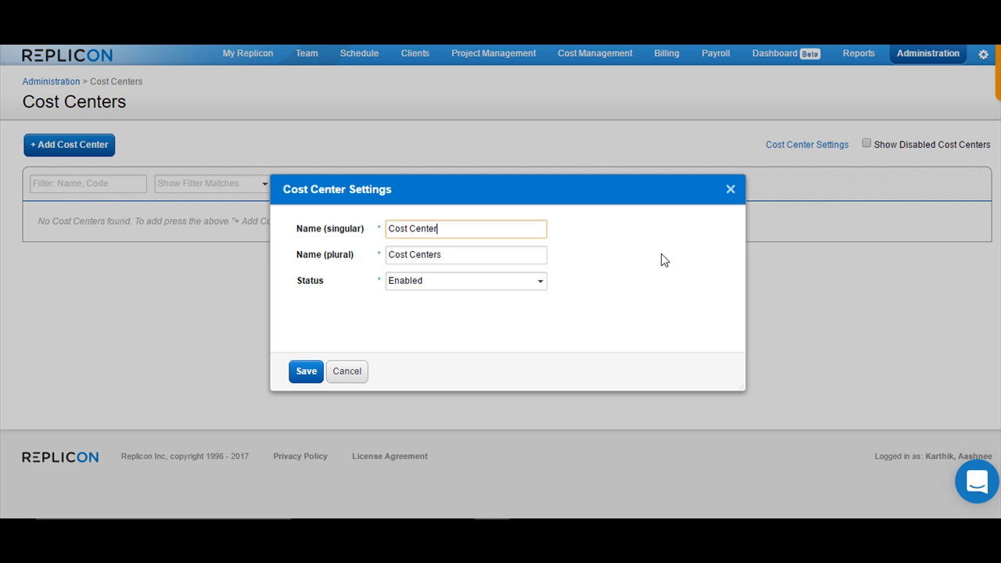
pyautogui.moveTo(316, 169)
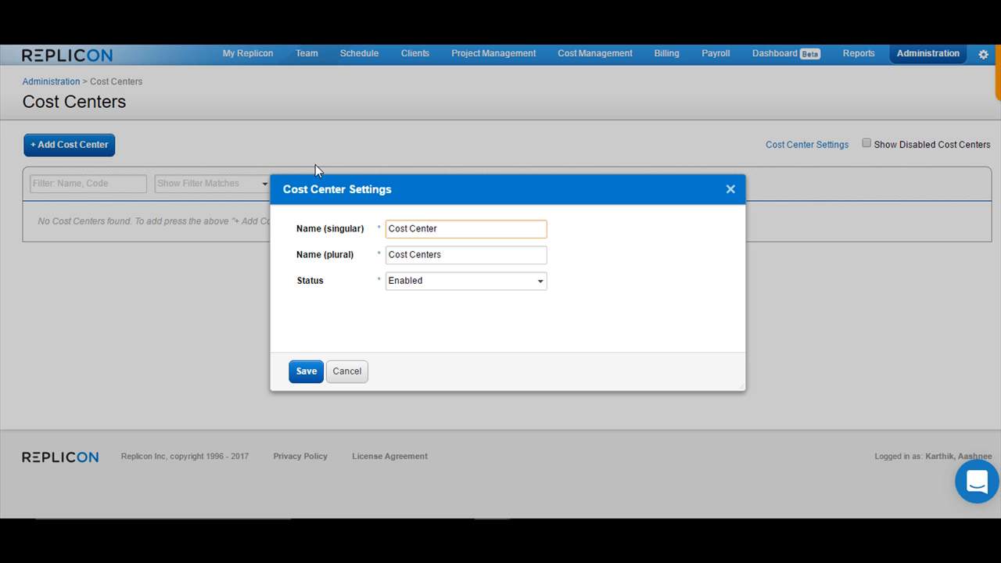
pyautogui.moveTo(64, 81)
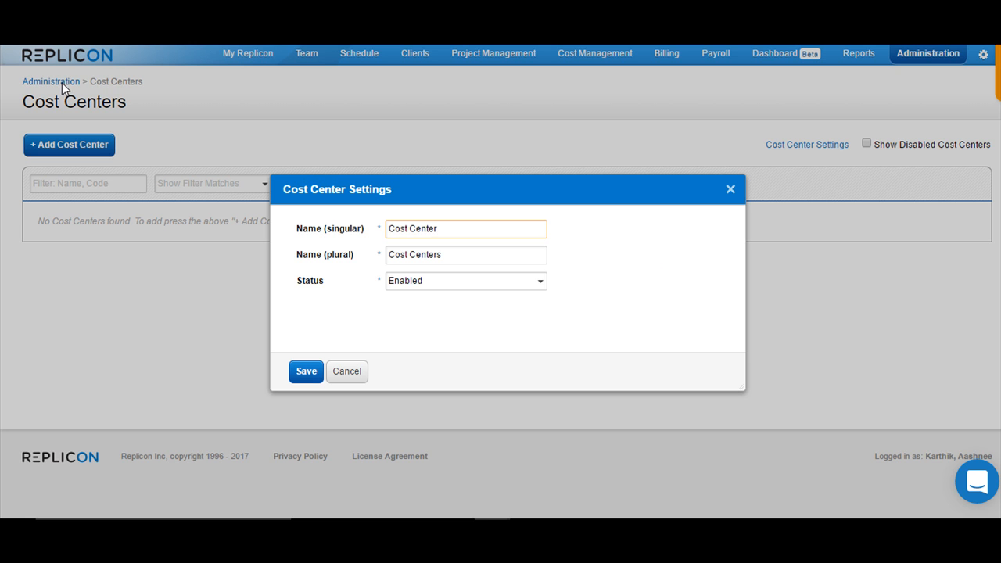
pyautogui.moveTo(69, 108)
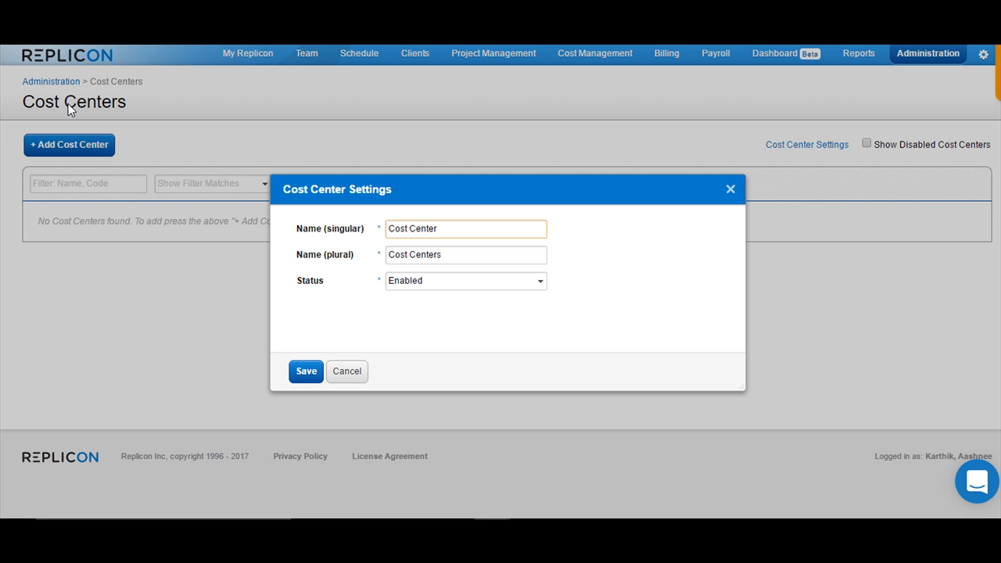
pyautogui.click(465, 254)
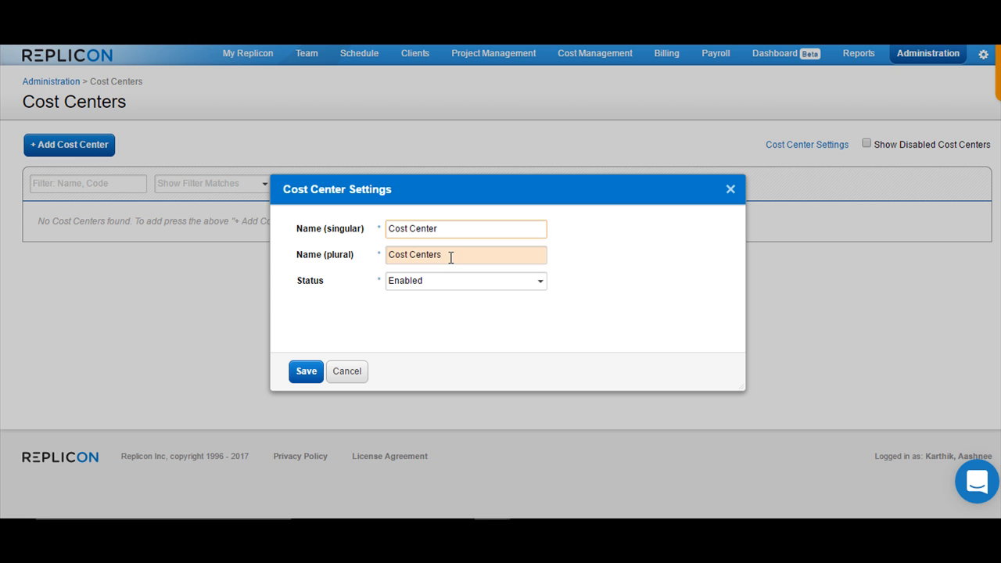
pyautogui.click(466, 228)
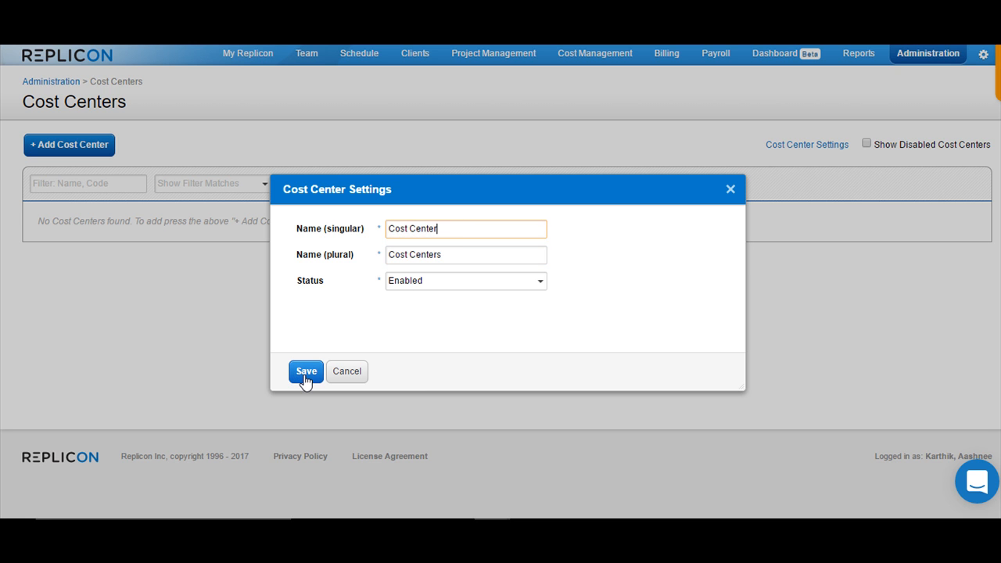
pyautogui.moveTo(413, 290)
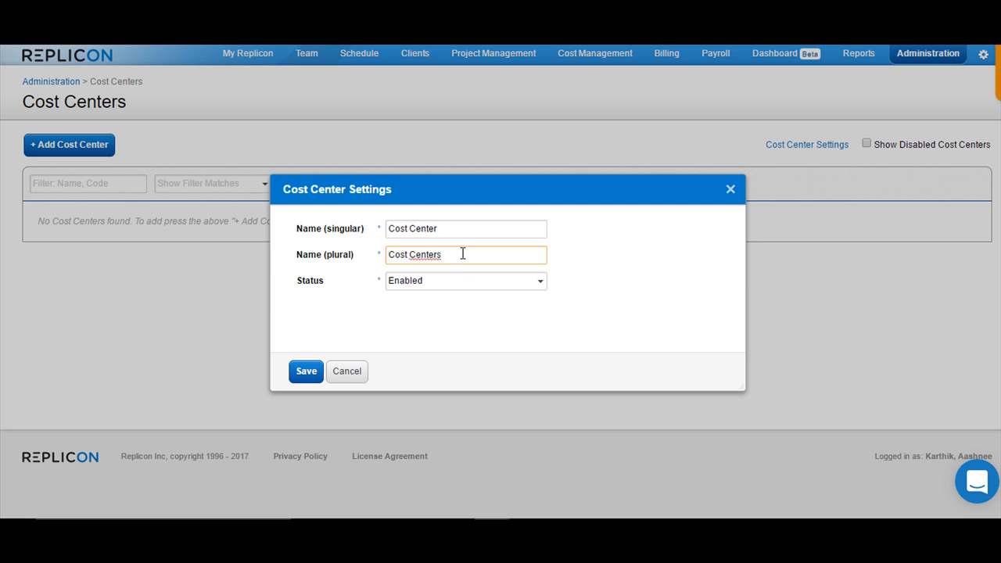
# Step: Save the plural name as 'Cost Centers custom' and check the renamed page title
pyautogui.write('custom')
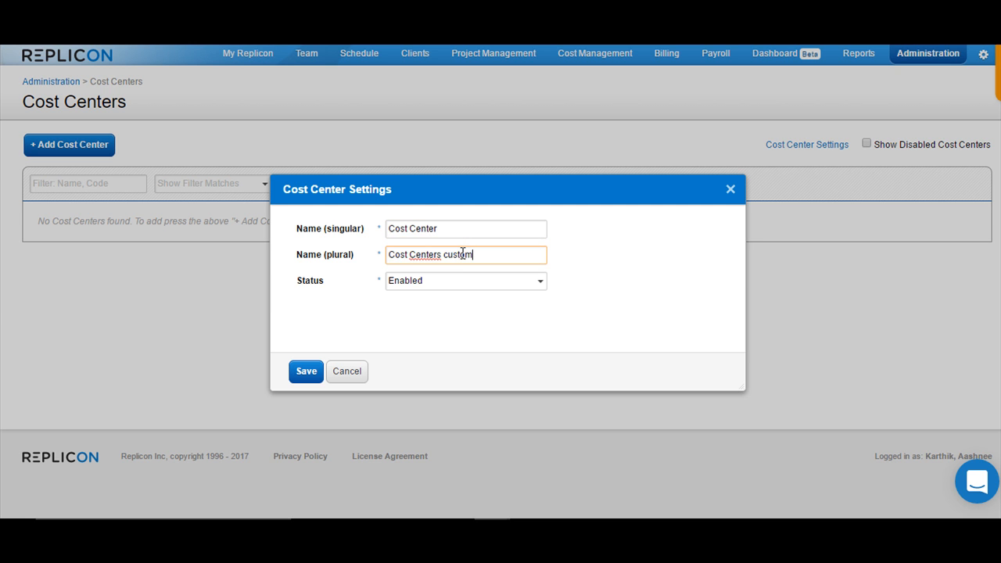
pyautogui.click(306, 372)
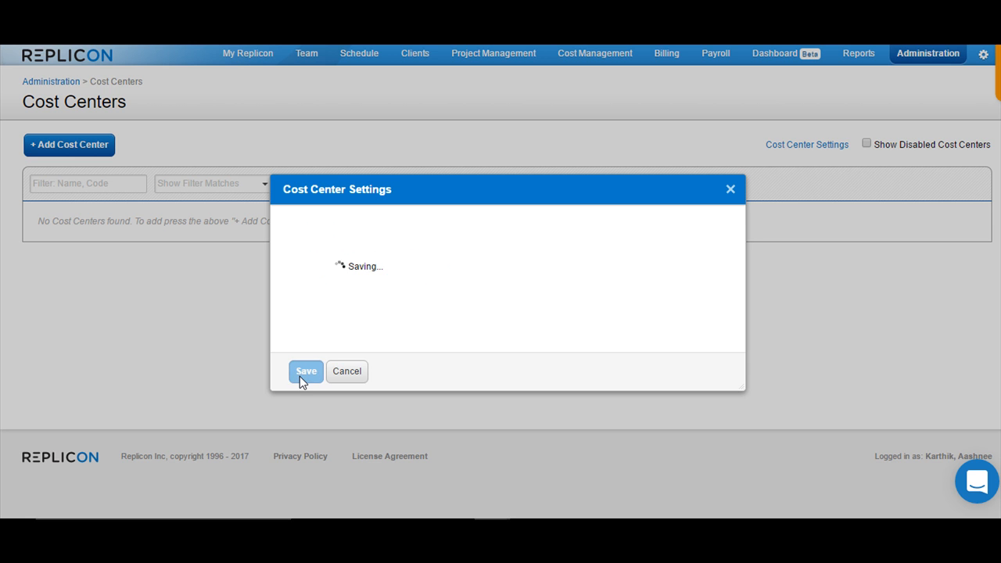
pyautogui.click(305, 372)
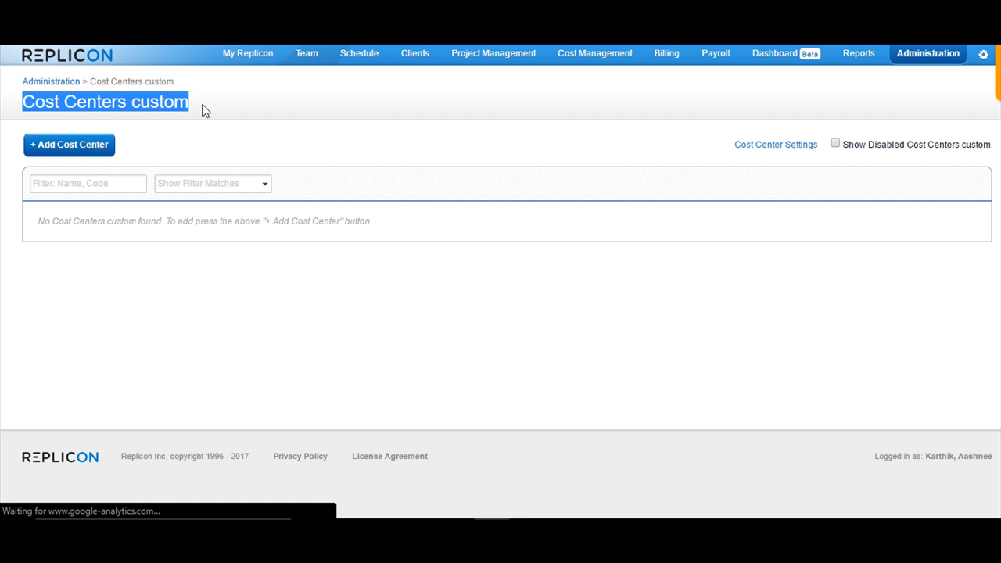
pyautogui.moveTo(754, 163)
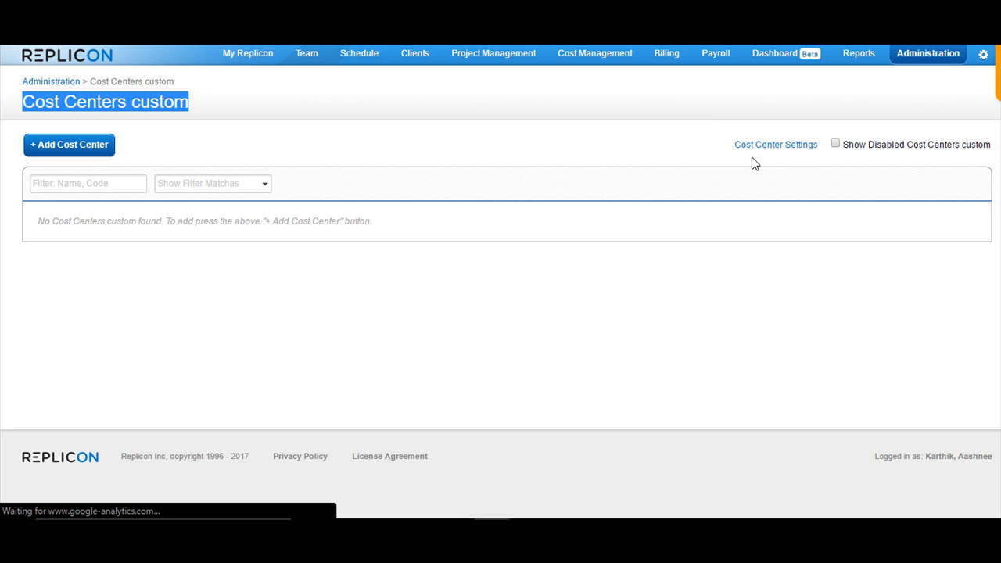
pyautogui.moveTo(586, 178)
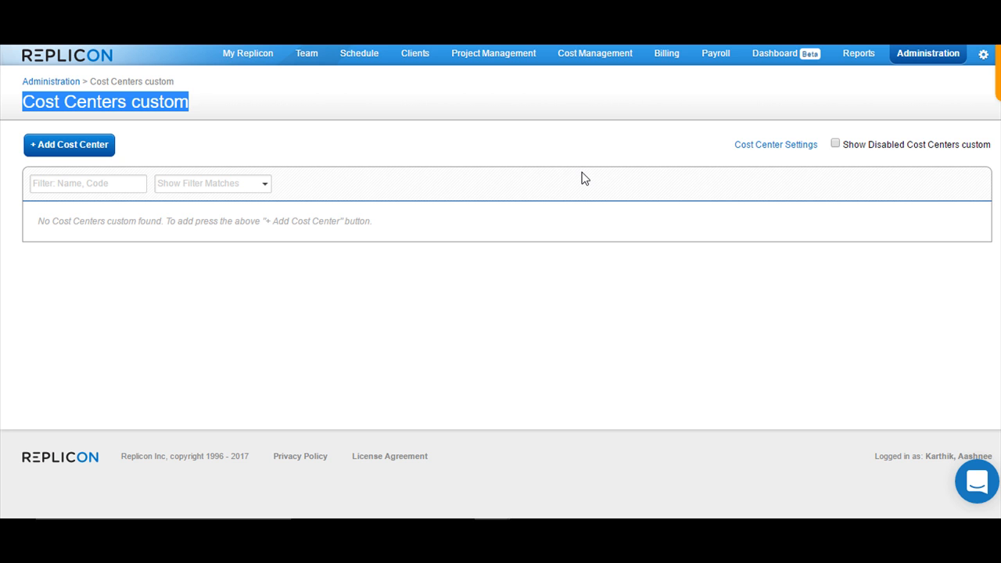
pyautogui.moveTo(562, 205)
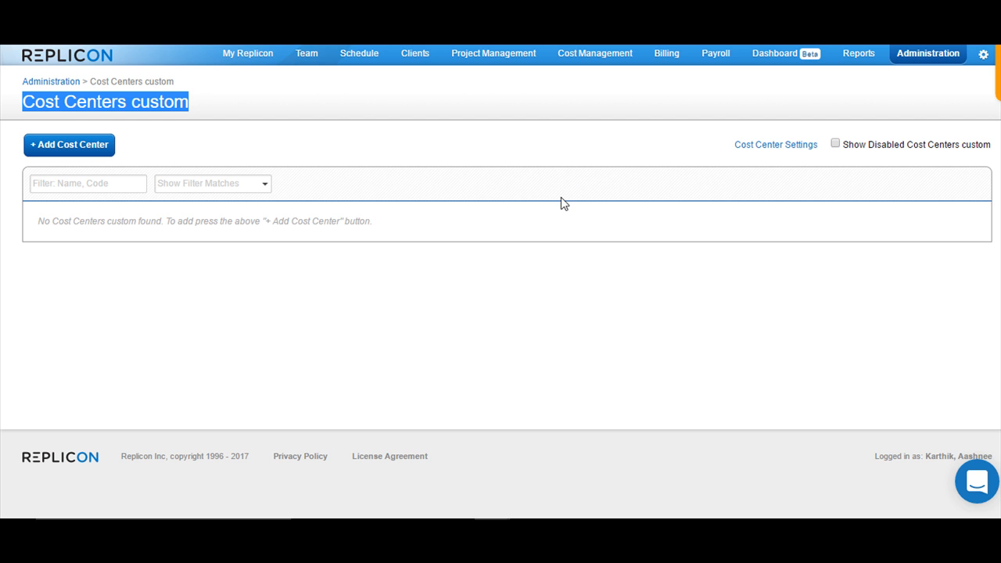
pyautogui.moveTo(304, 313)
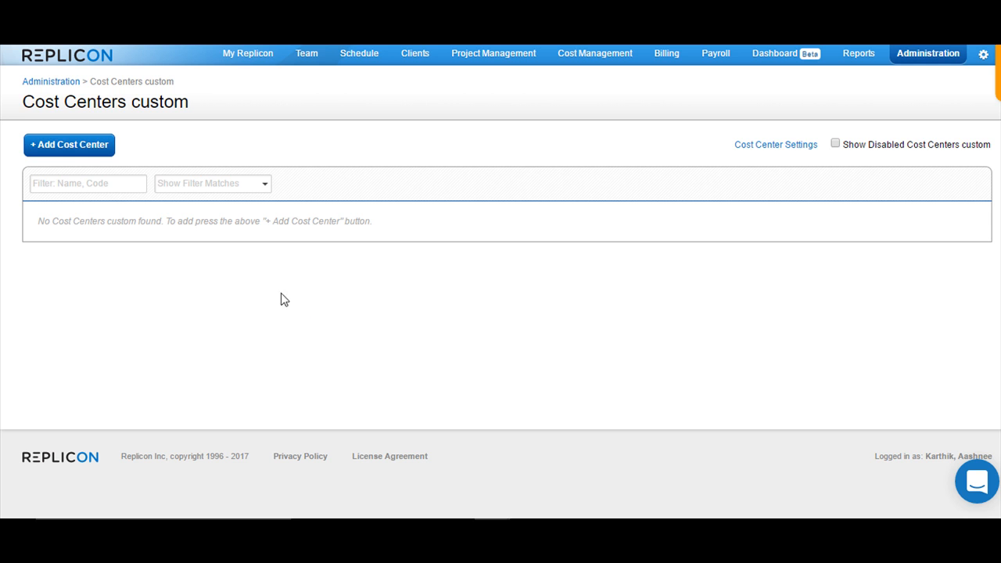
pyautogui.doubleClick(69, 102)
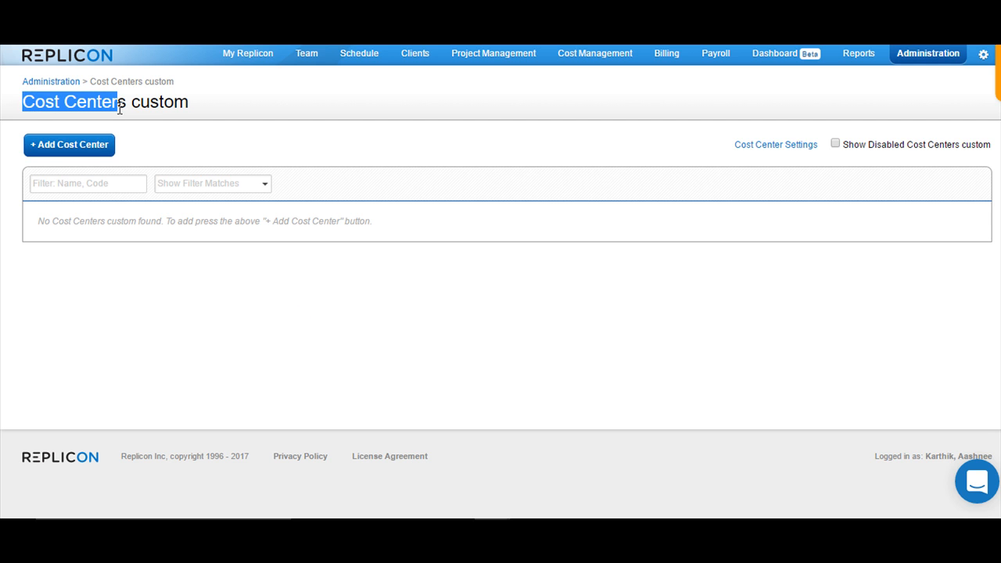
pyautogui.moveTo(74, 154)
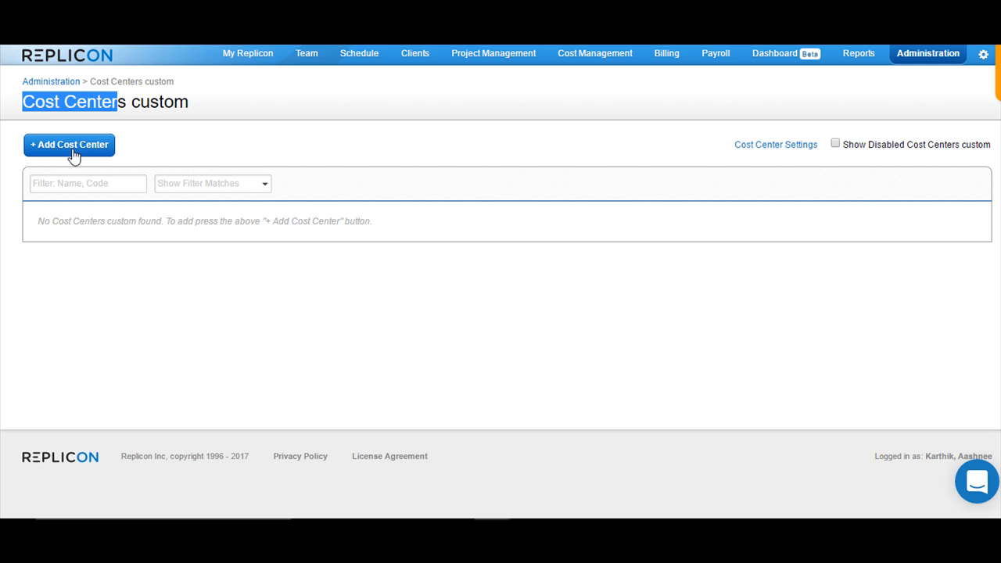
# Step: Add an enabled cost center named 'Test'
pyautogui.click(69, 144)
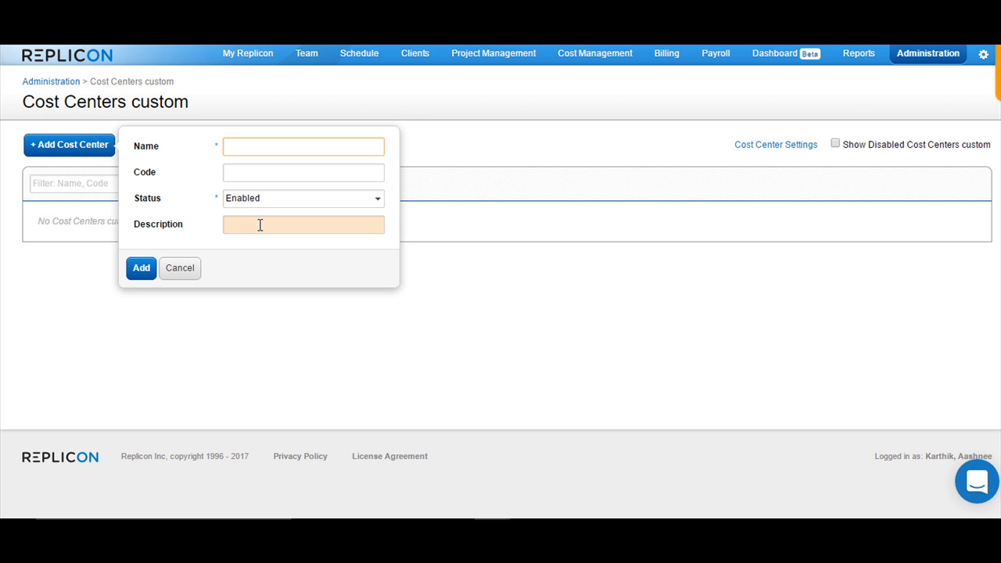
pyautogui.write('Test')
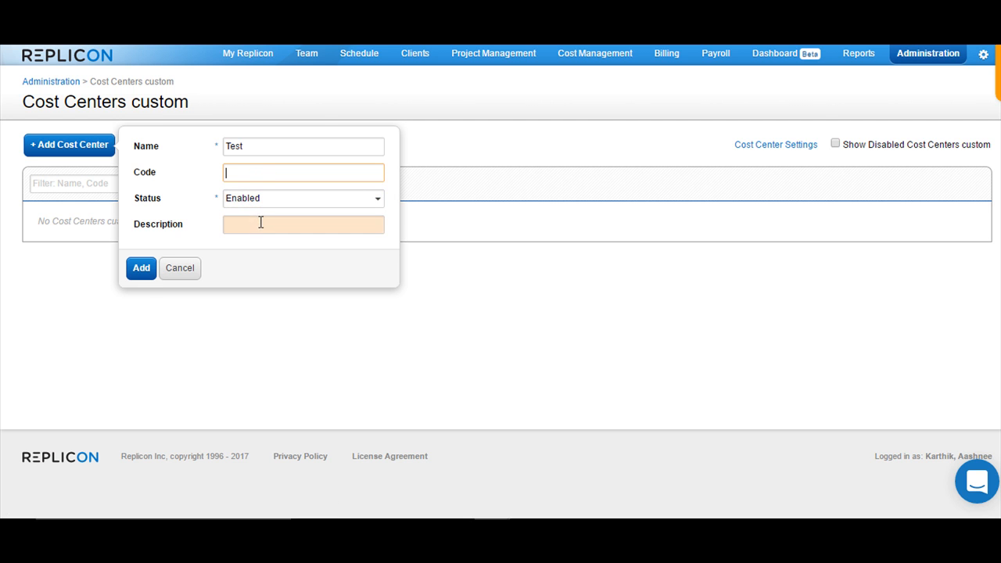
pyautogui.click(141, 267)
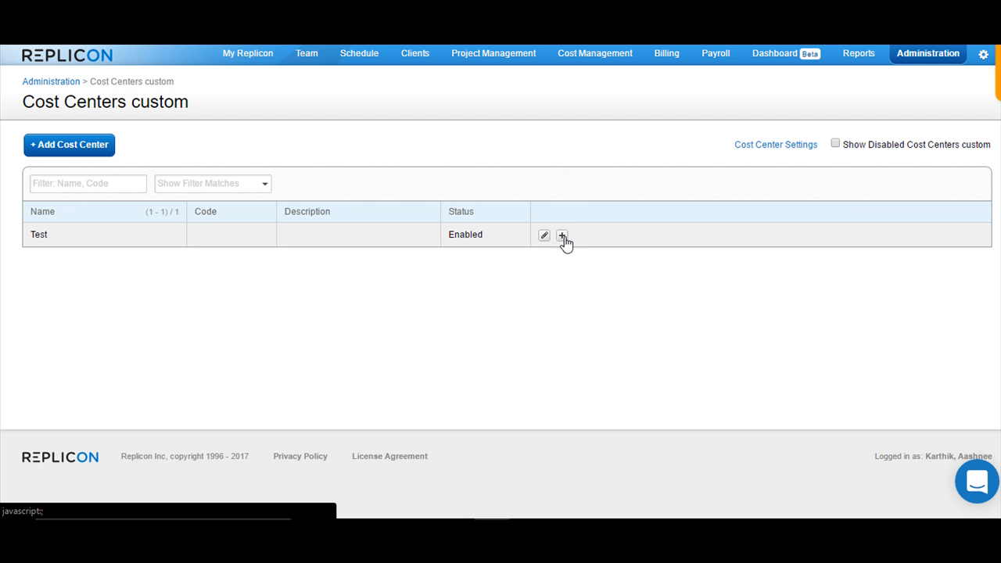
# Step: Add the sub cost center 'Test Sub' under the Test row
pyautogui.click(564, 235)
pyautogui.write('Test Sub')
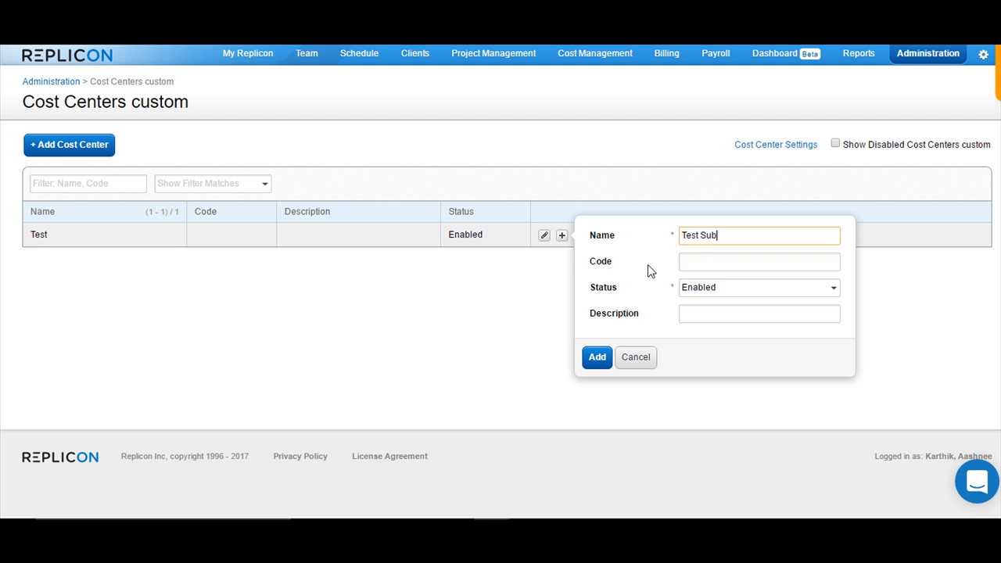
pyautogui.moveTo(616, 361)
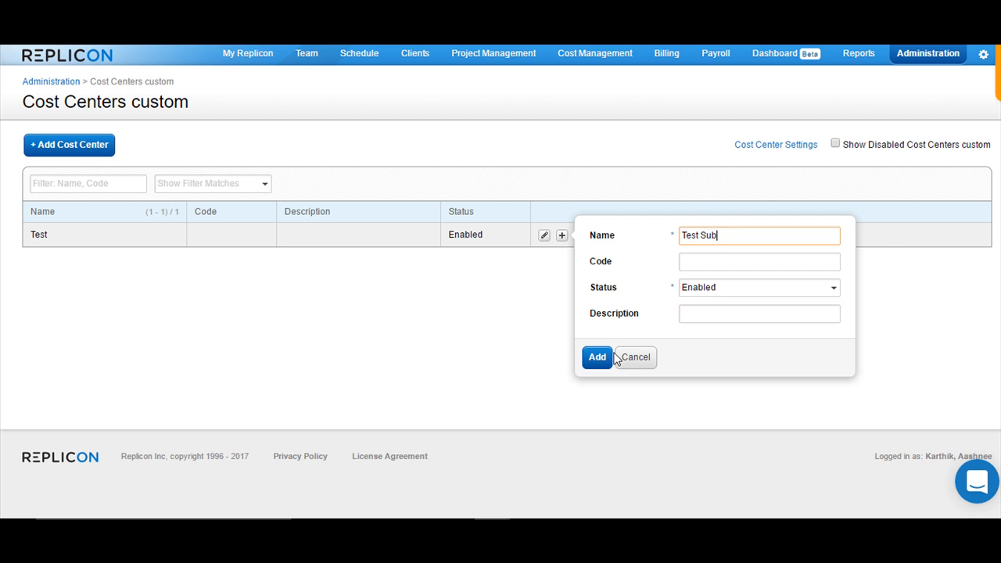
pyautogui.click(596, 356)
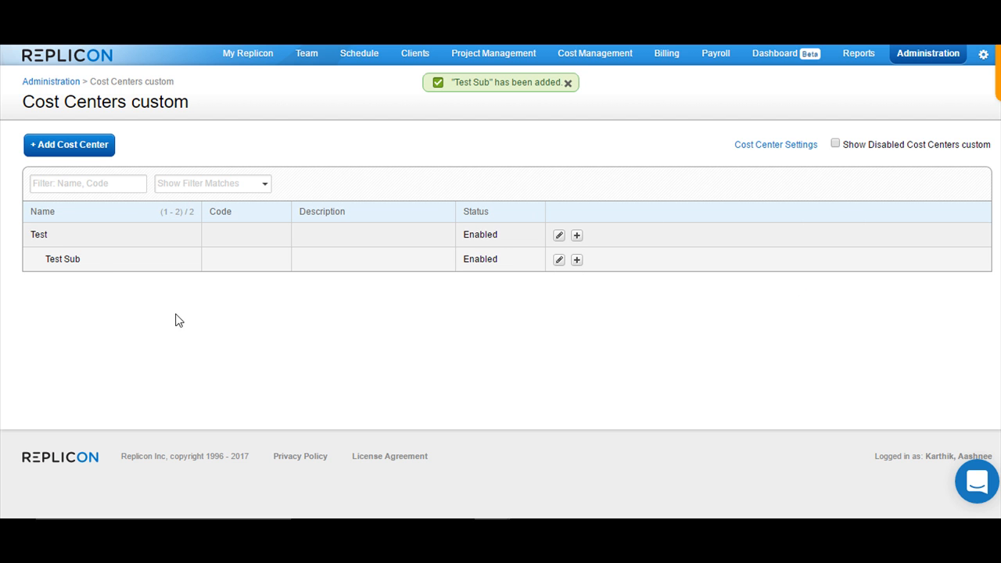
pyautogui.doubleClick(62, 259)
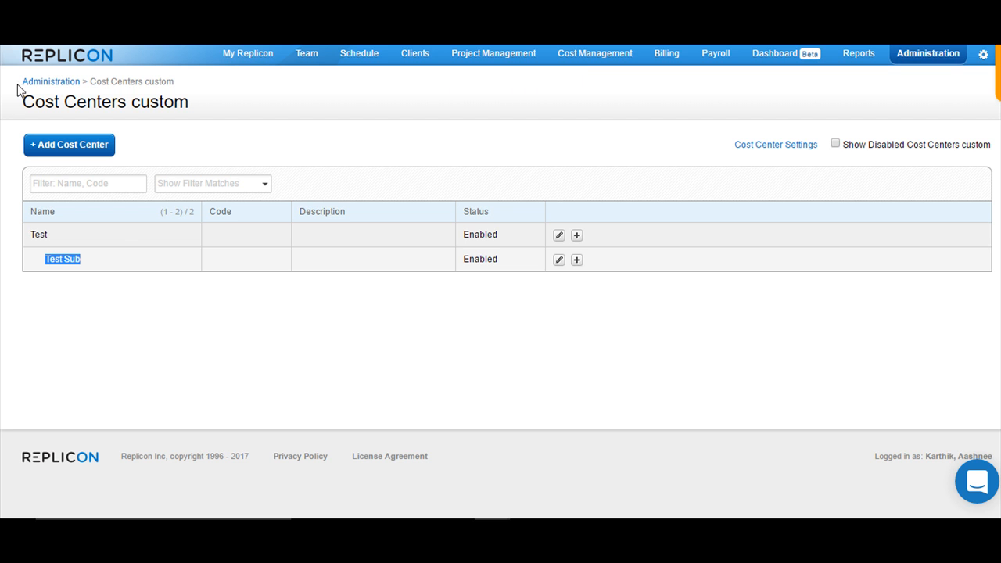
pyautogui.moveTo(300, 259)
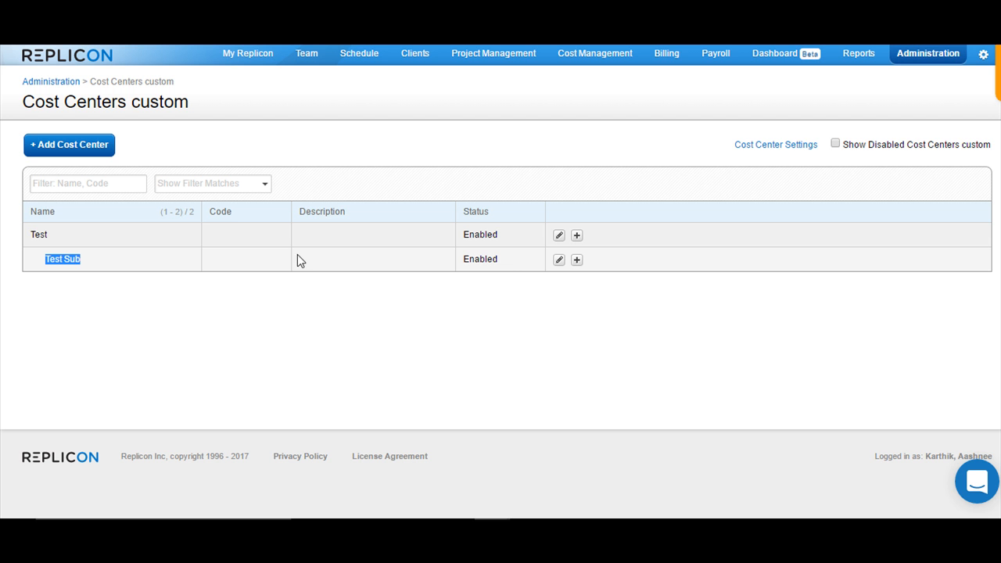
pyautogui.moveTo(320, 310)
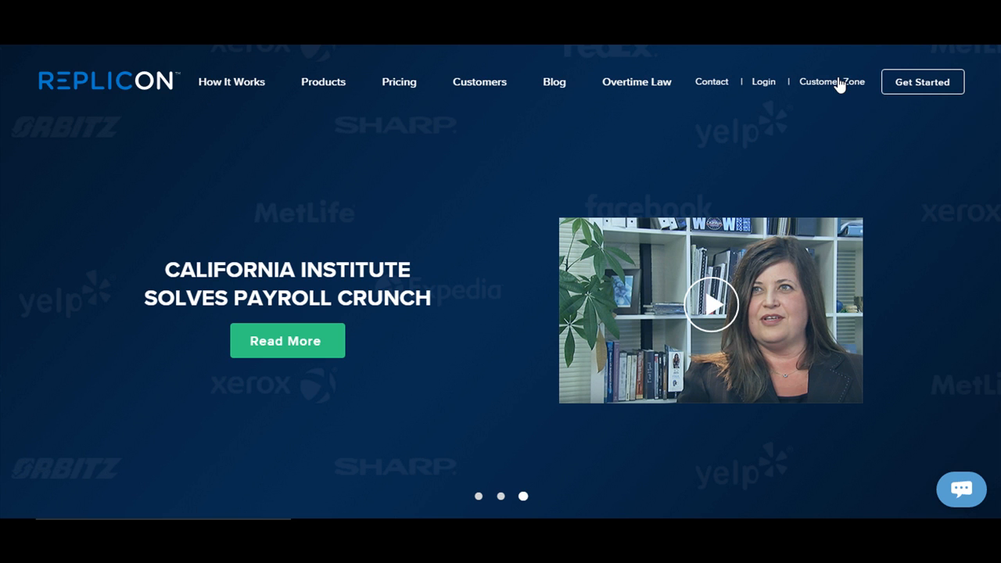
pyautogui.moveTo(831, 88)
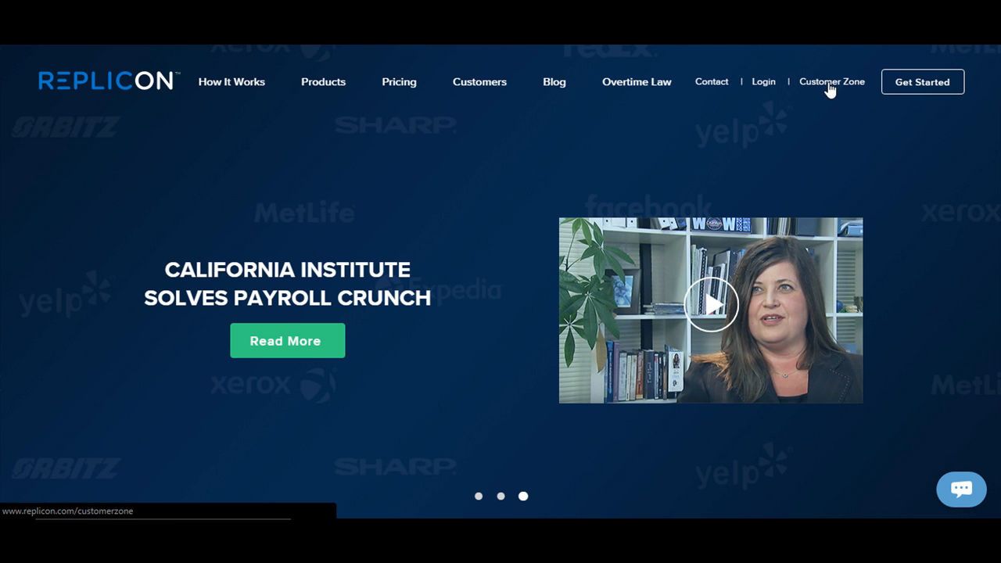
# Step: Go to the Customer Zone from the Replicon homepage navigation
pyautogui.click(831, 81)
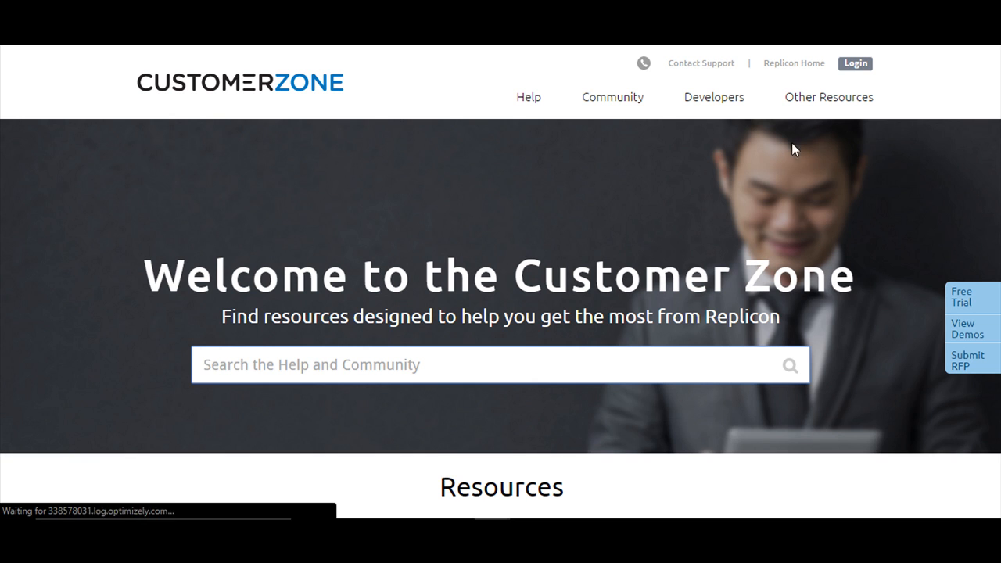
pyautogui.moveTo(605, 104)
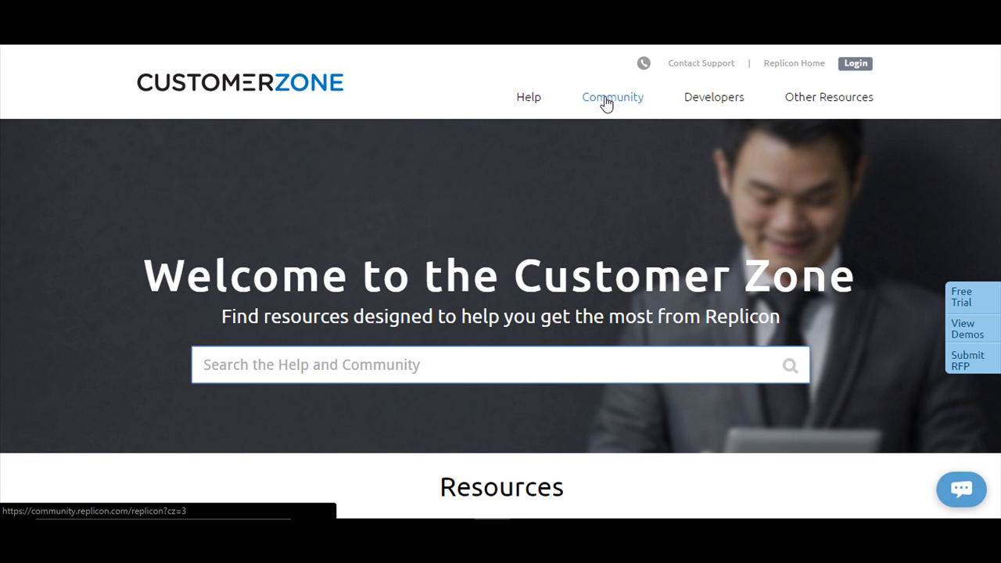
# Step: Open Community from the Customer Zone and scroll through Recent Conversations
pyautogui.click(612, 97)
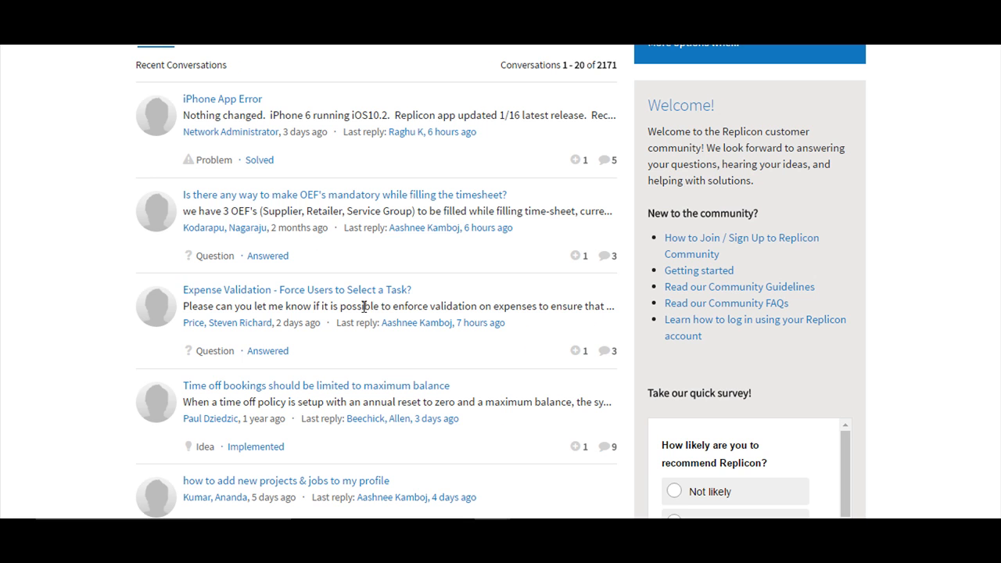
pyautogui.moveTo(54, 264)
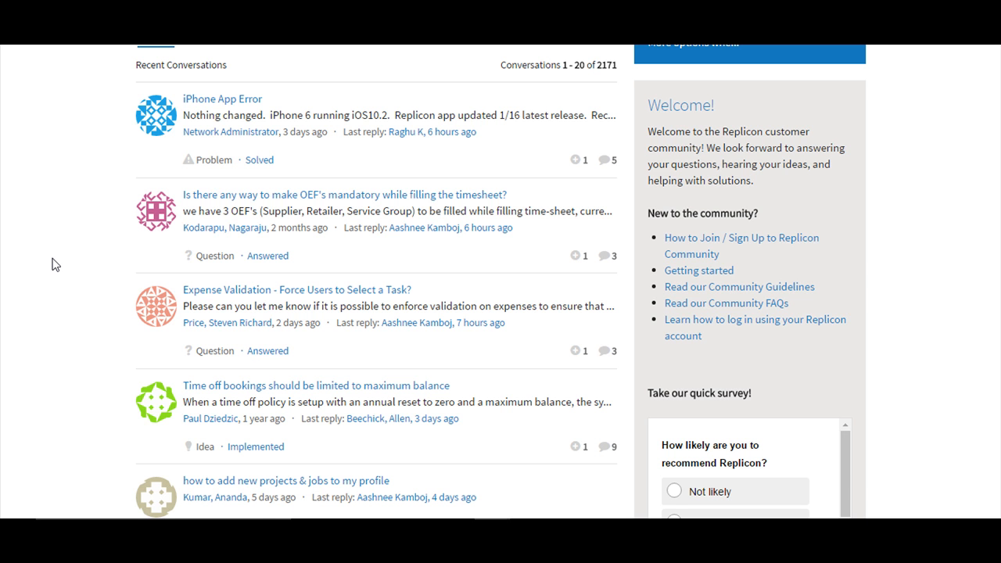
pyautogui.scroll(-3)
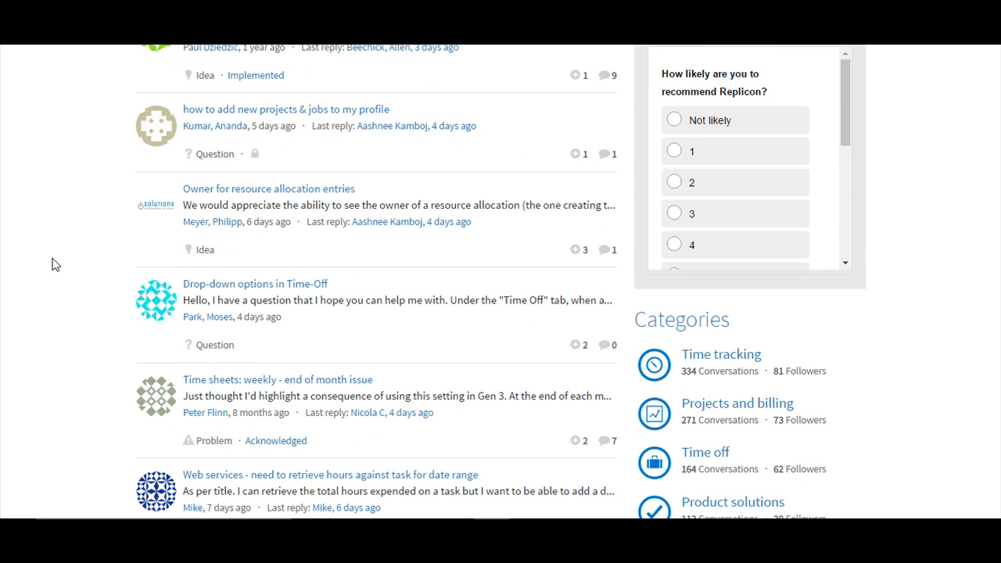